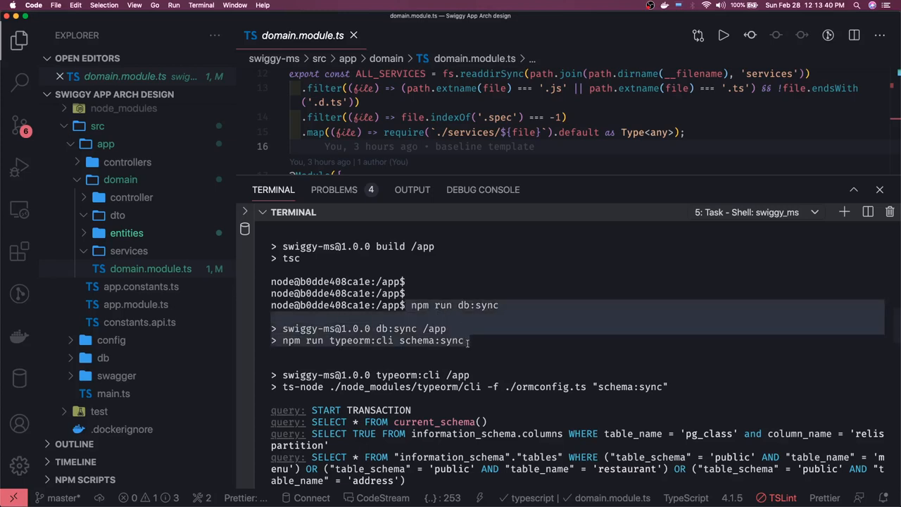
Expand the entities folder and review the db:sync output creating restaurant, menu and address tables.
{"action": "left_click", "coordinate": [127, 233]}
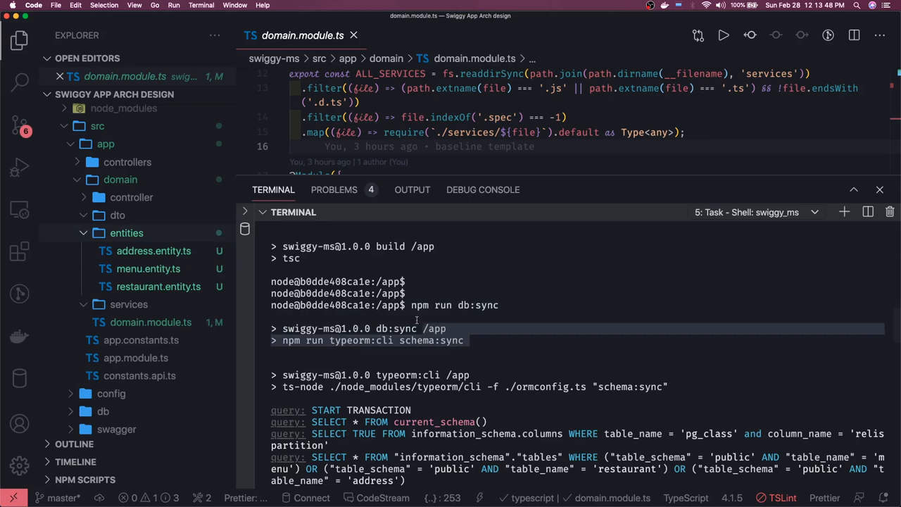
{"action": "scroll", "scroll_direction": "down", "scroll_amount": 3}
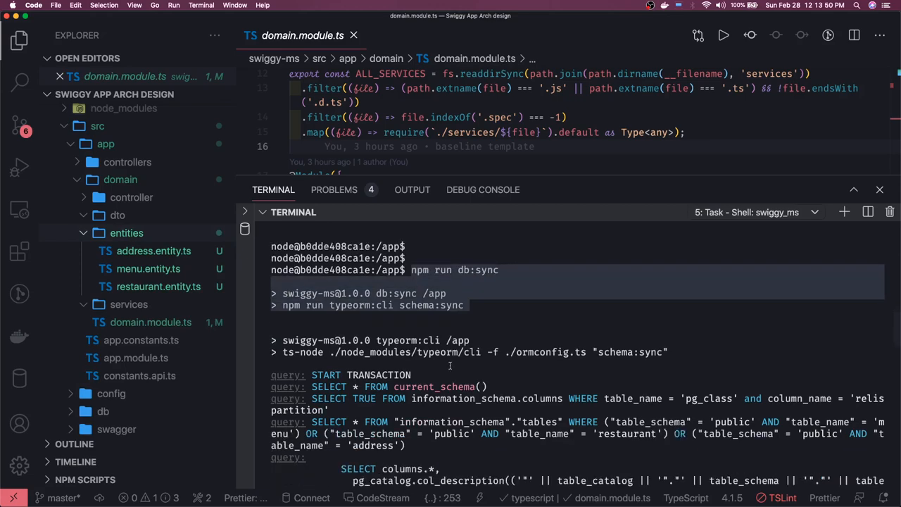
{"action": "scroll", "scroll_direction": "down", "scroll_amount": 3}
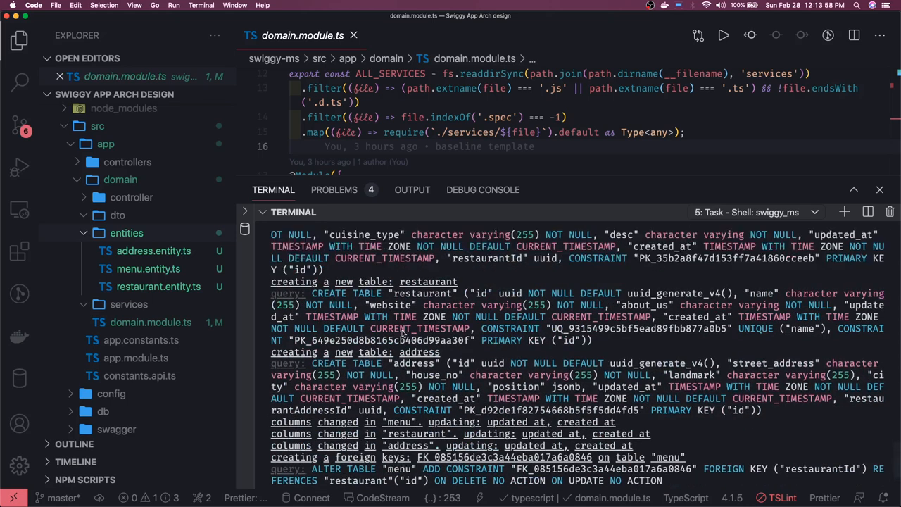
{"action": "scroll", "scroll_direction": "down", "scroll_amount": 3}
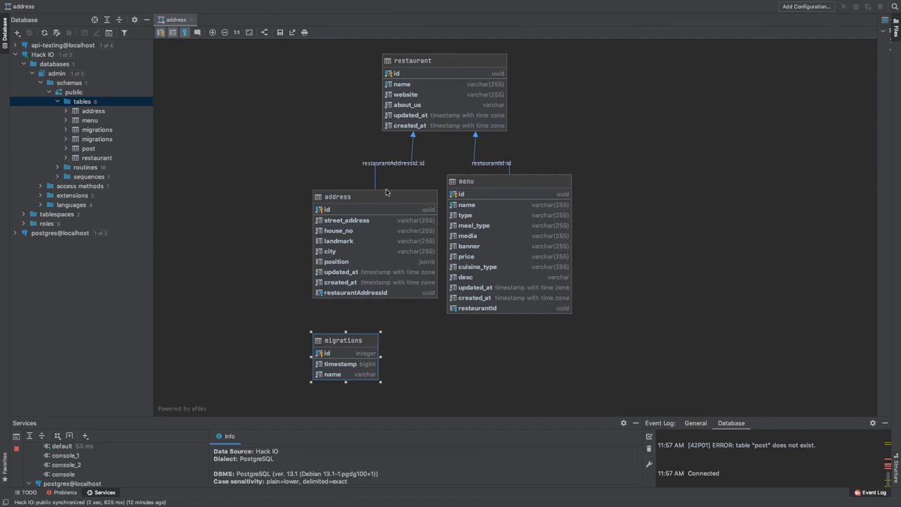
Select the address table in the DataGrip diagram to inspect its link to restaurant.
{"action": "left_click", "coordinate": [374, 196]}
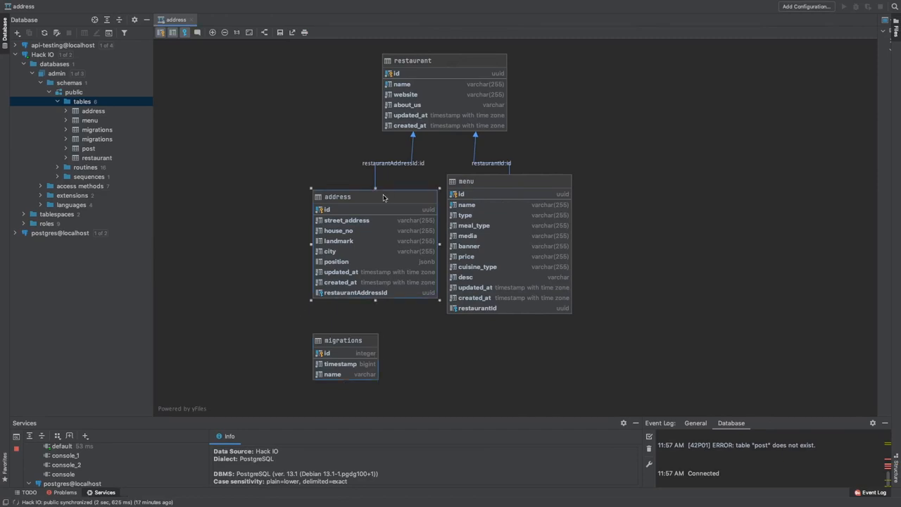
{"action": "mouse_move", "coordinate": [388, 193]}
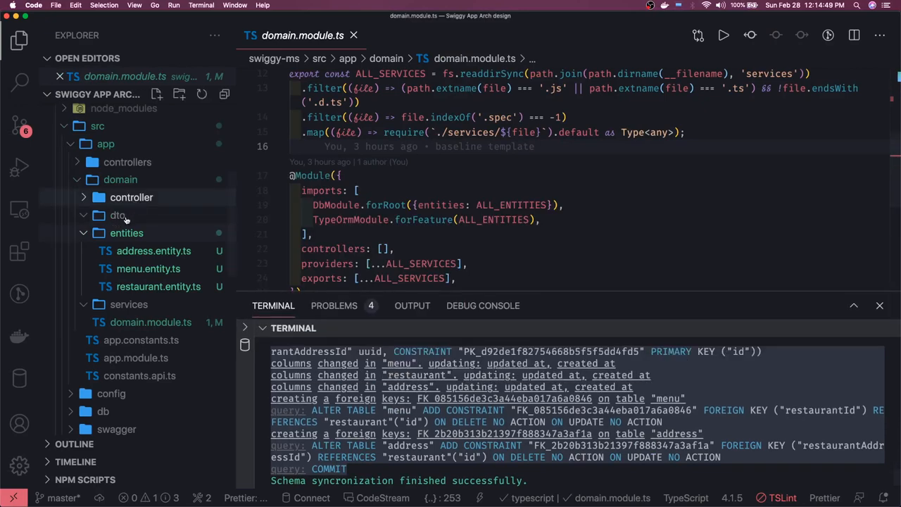
Add restaurant.controller.ts to the domain controller folder and expand the folder to show it.
{"action": "left_click", "coordinate": [126, 233]}
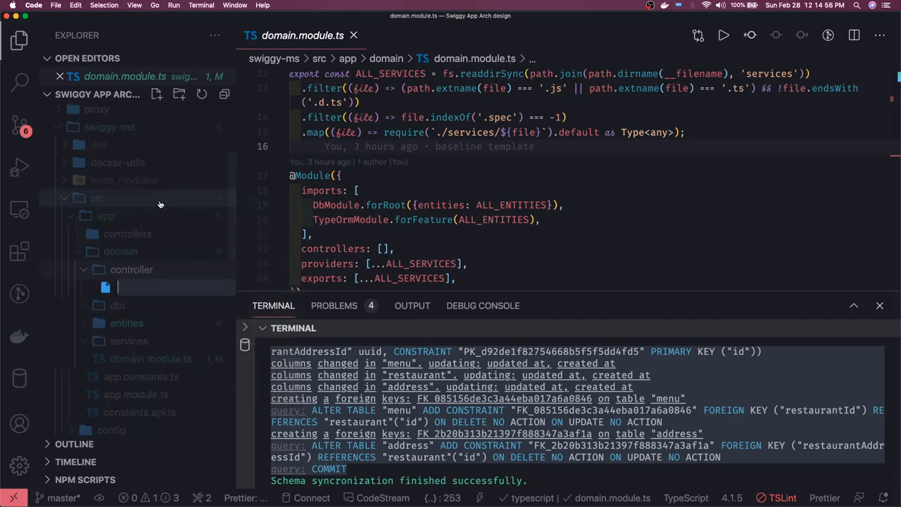
{"action": "type", "text": "resta"}
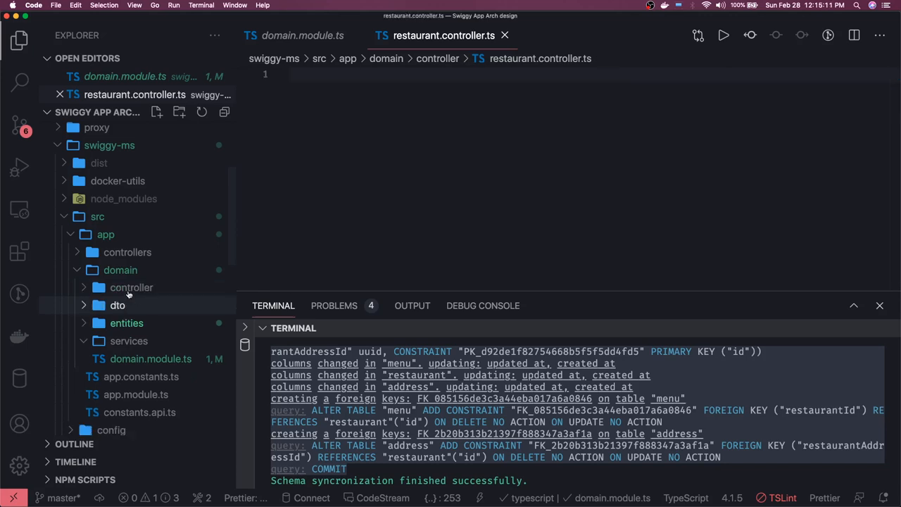
{"action": "left_click", "coordinate": [131, 287]}
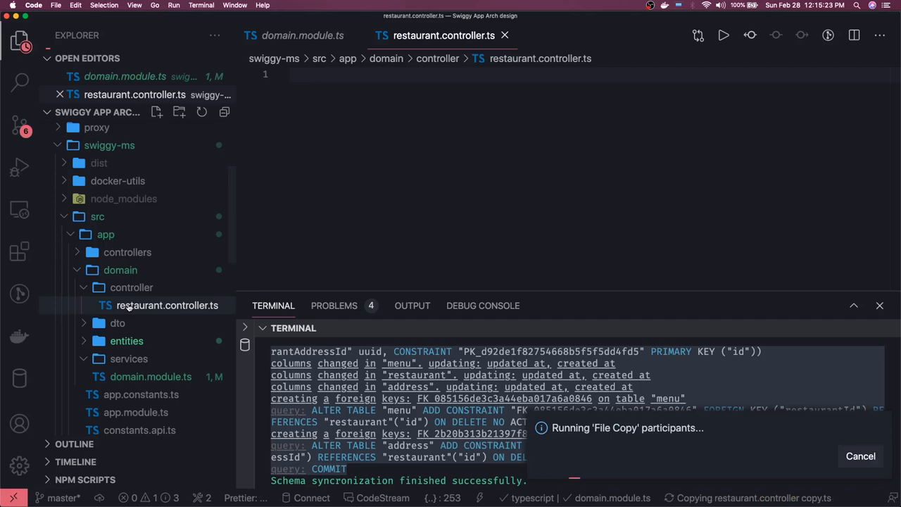
Create a new file in the services folder, typing the name 'restauran'.
{"action": "right_click", "coordinate": [129, 359]}
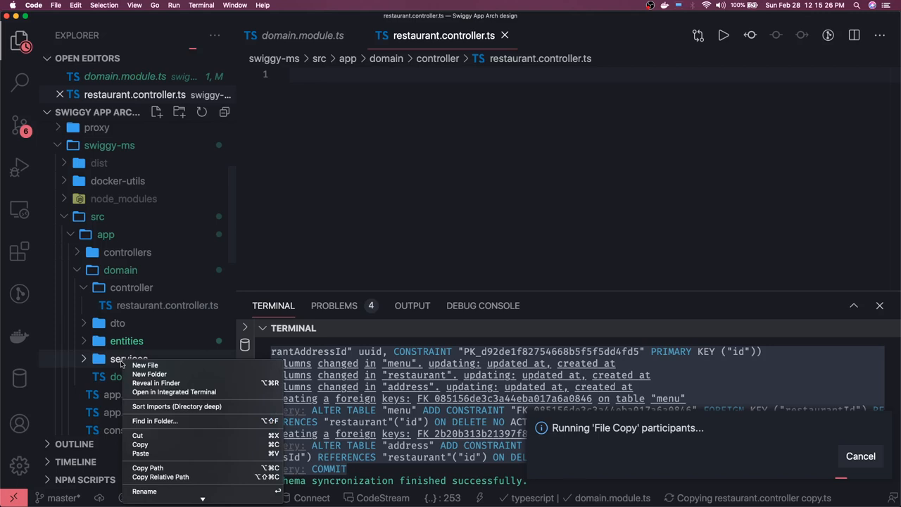
{"action": "left_click", "coordinate": [145, 365]}
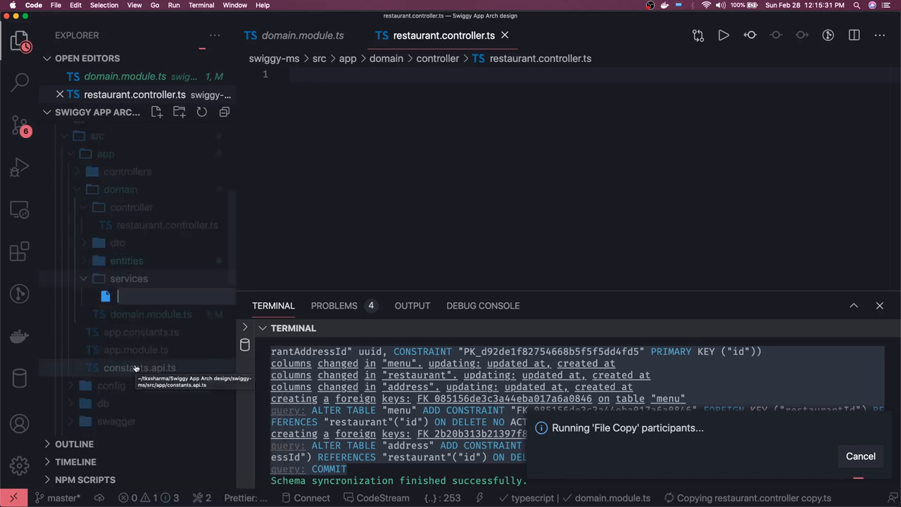
{"action": "type", "text": "restauran"}
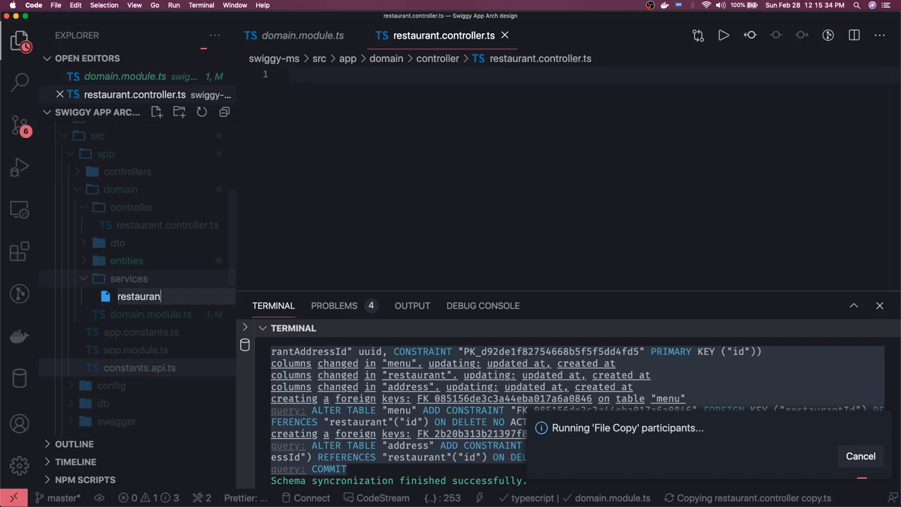